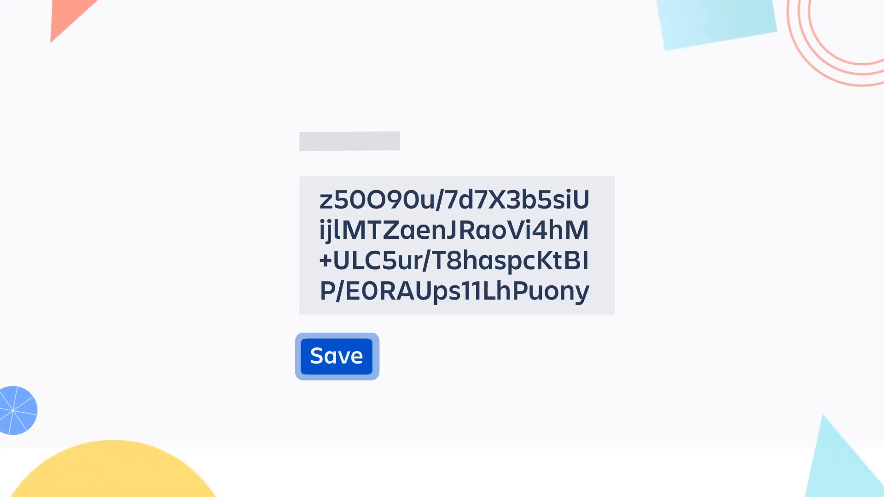
Save the pasted Data Center license key token.
{"action": "left_click", "coordinate": [337, 357]}
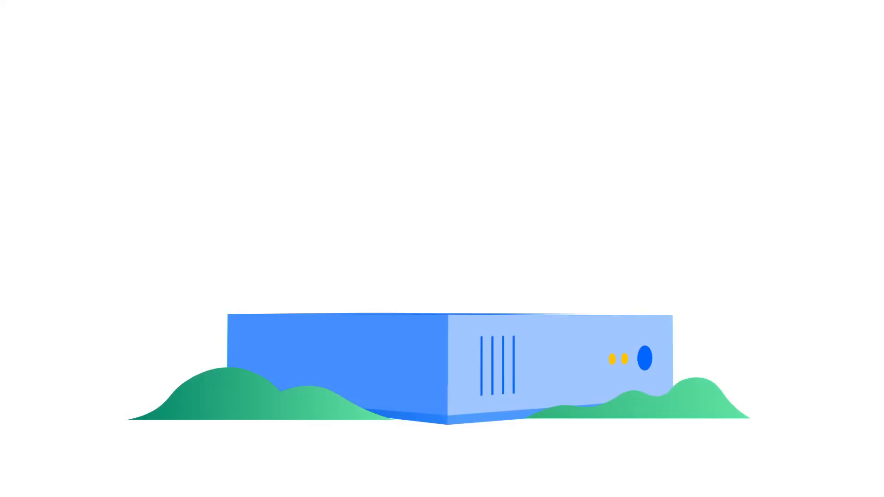